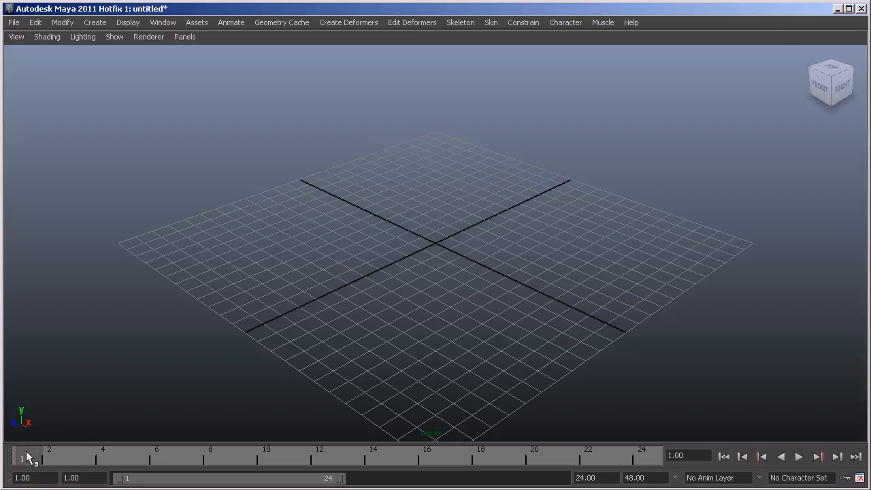
mouse_move(82, 454)
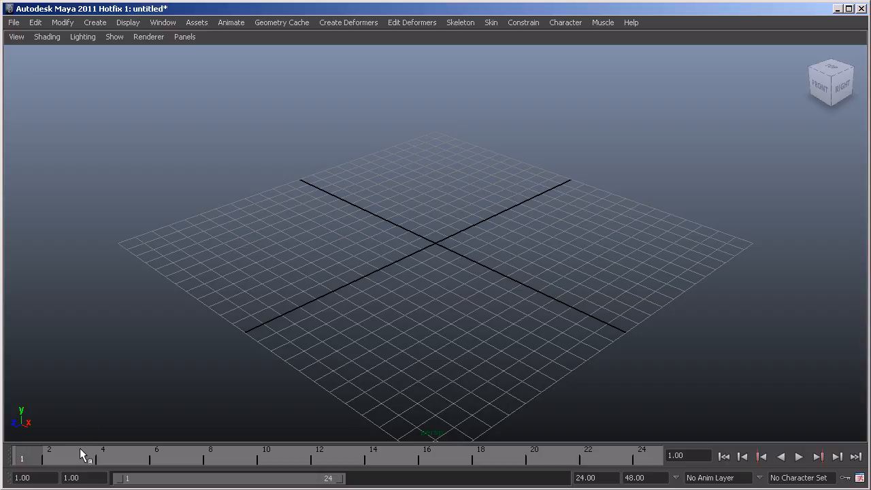
mouse_move(26, 458)
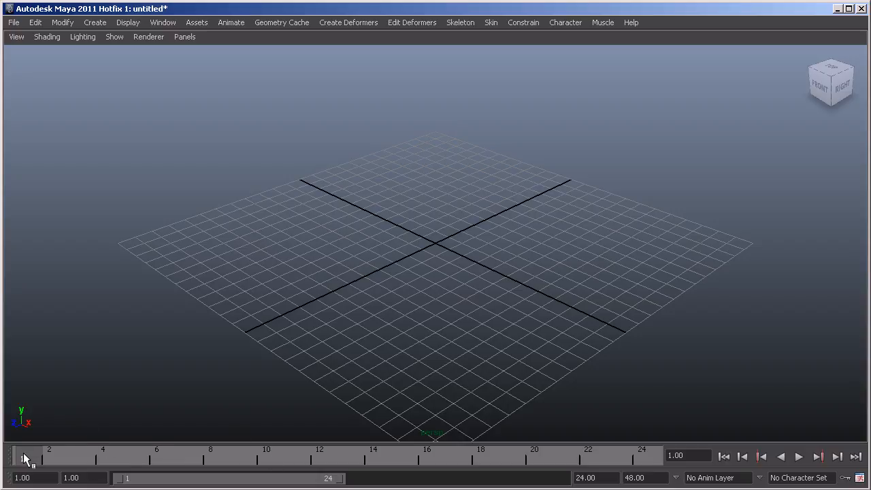
Play the animation, then scrub the Time Slider through frame 20 back to frame 2
click(799, 457)
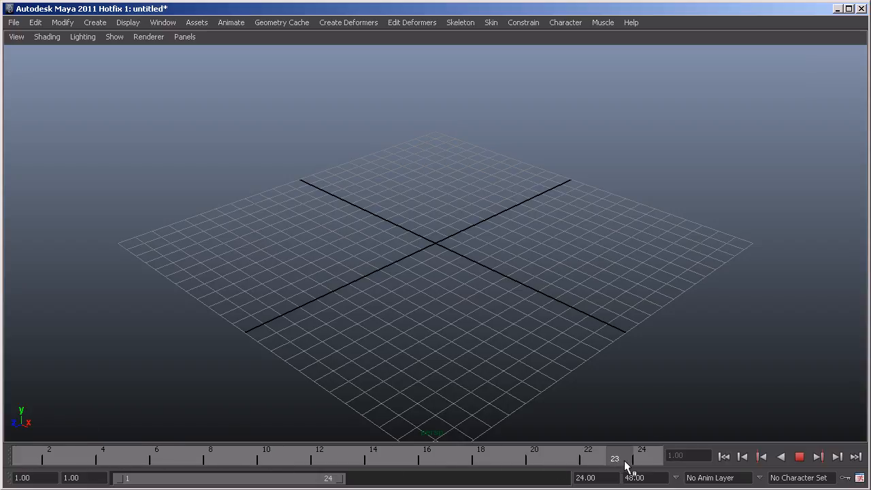
drag(614, 457, 534, 457)
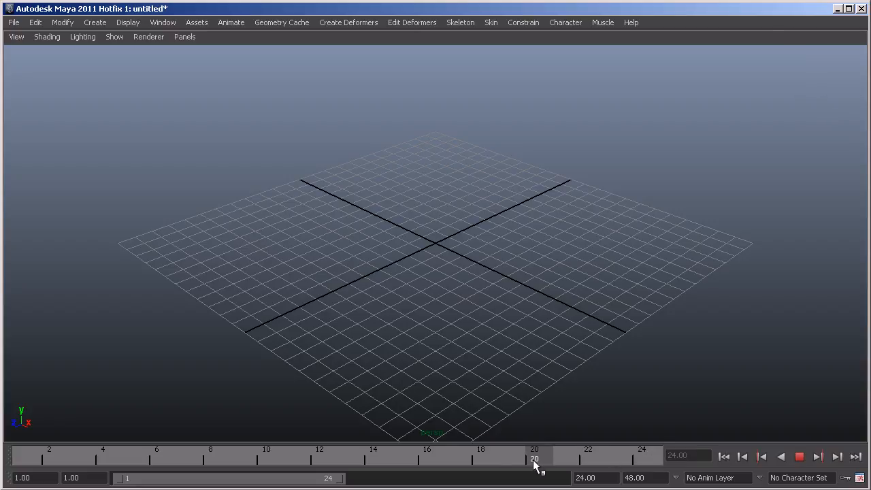
drag(534, 457, 401, 458)
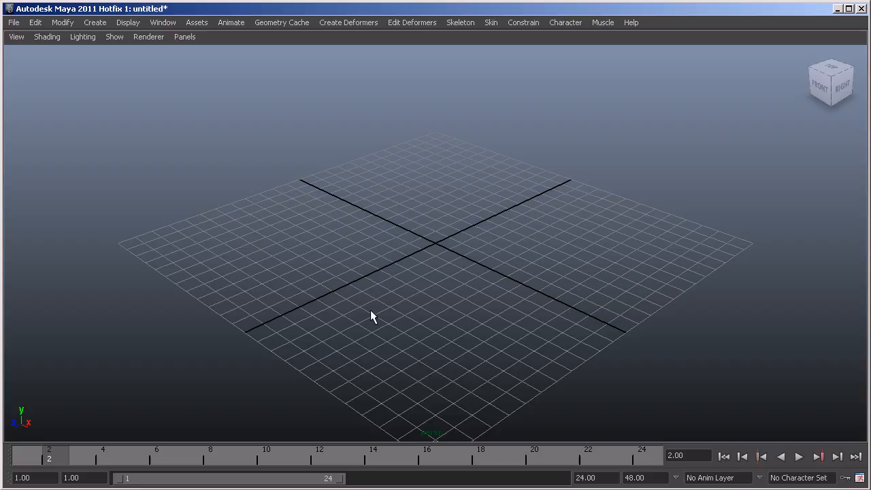
mouse_move(362, 265)
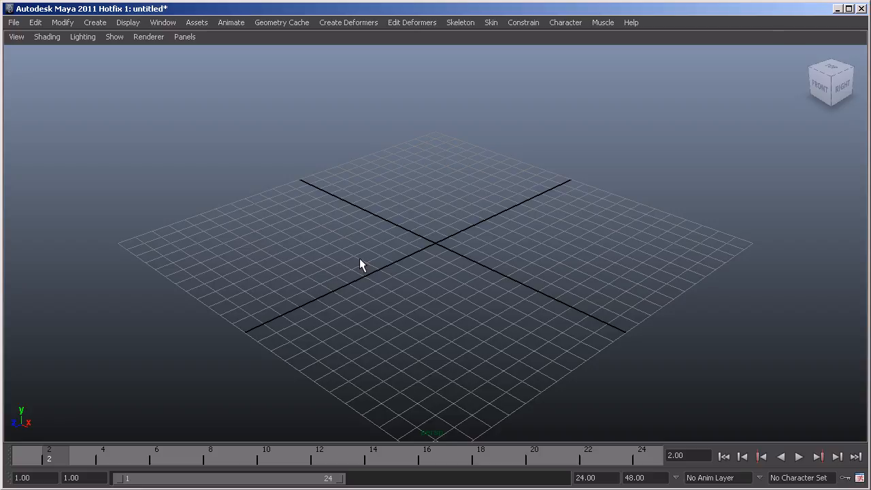
mouse_move(740, 408)
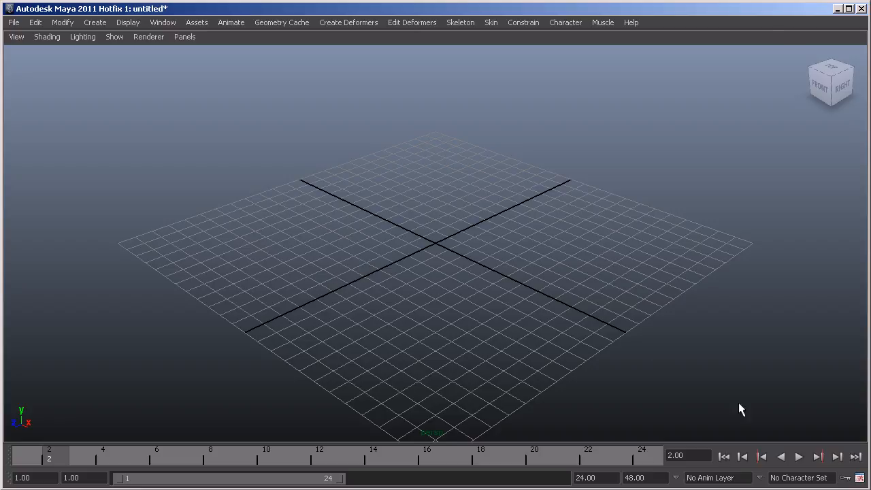
mouse_move(739, 476)
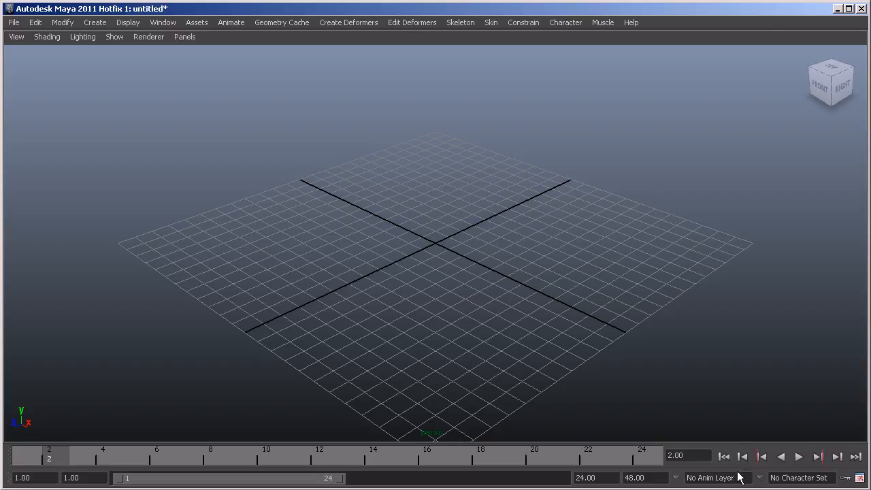
mouse_move(803, 462)
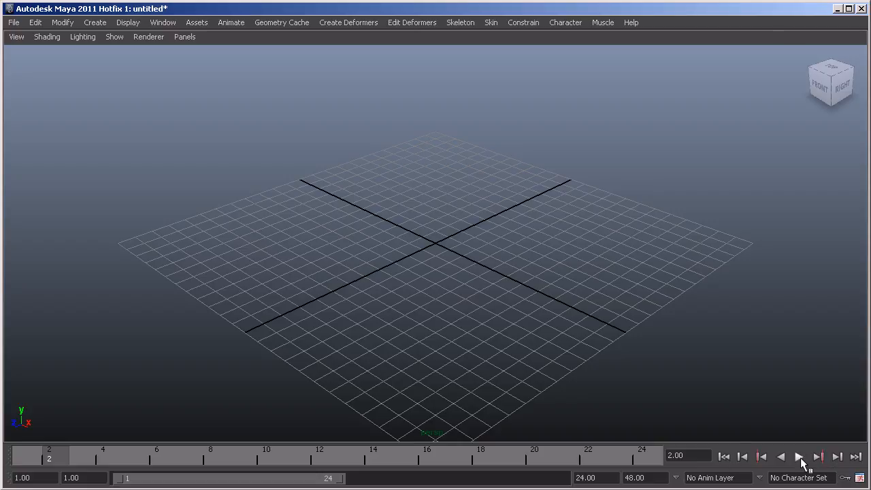
mouse_move(677, 377)
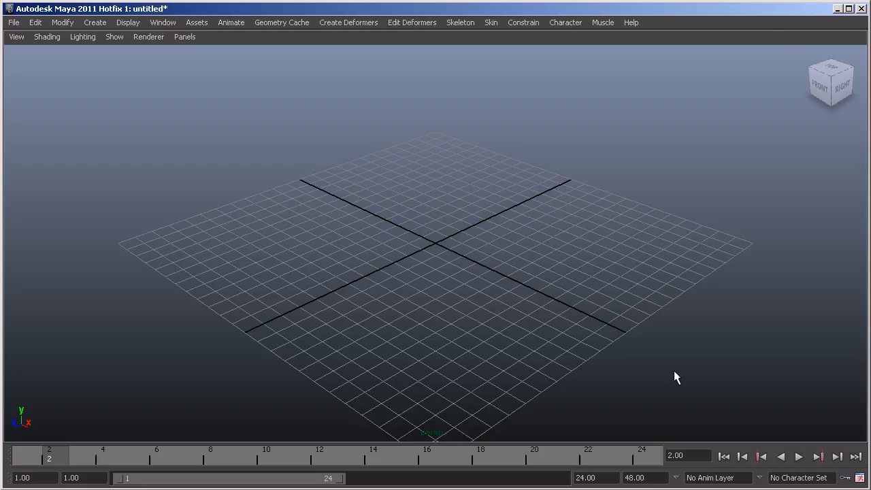
mouse_move(782, 416)
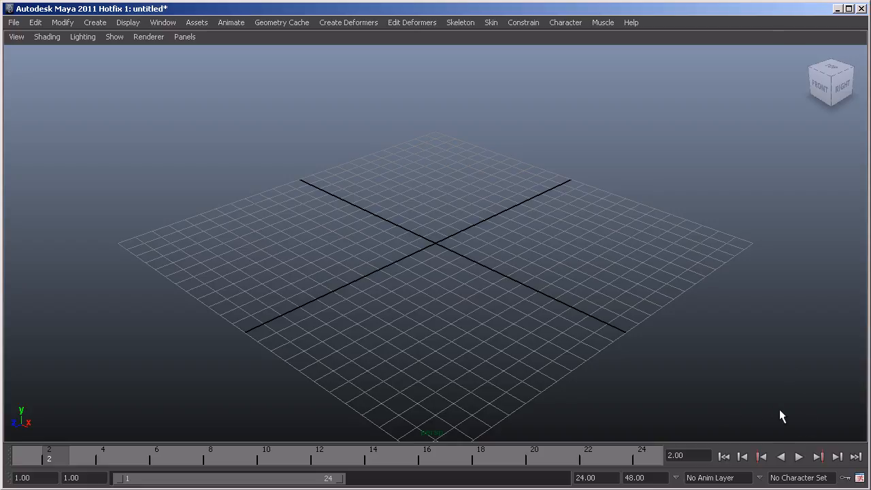
mouse_move(733, 365)
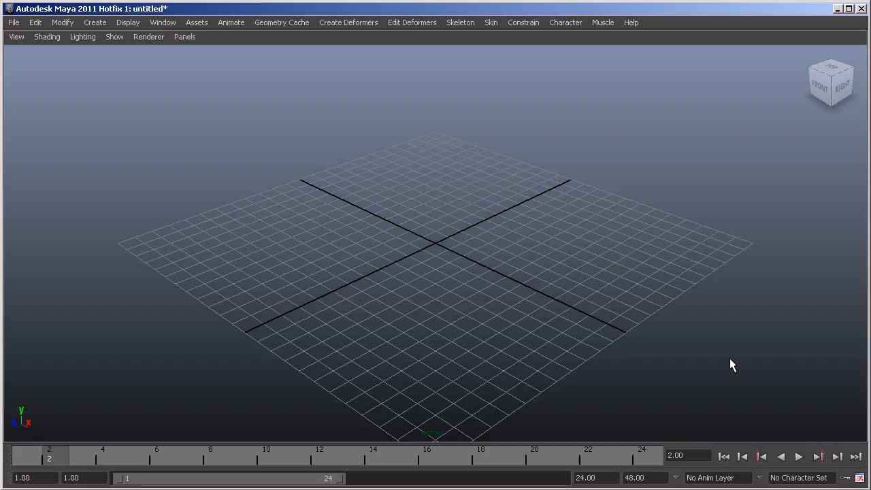
mouse_move(129, 439)
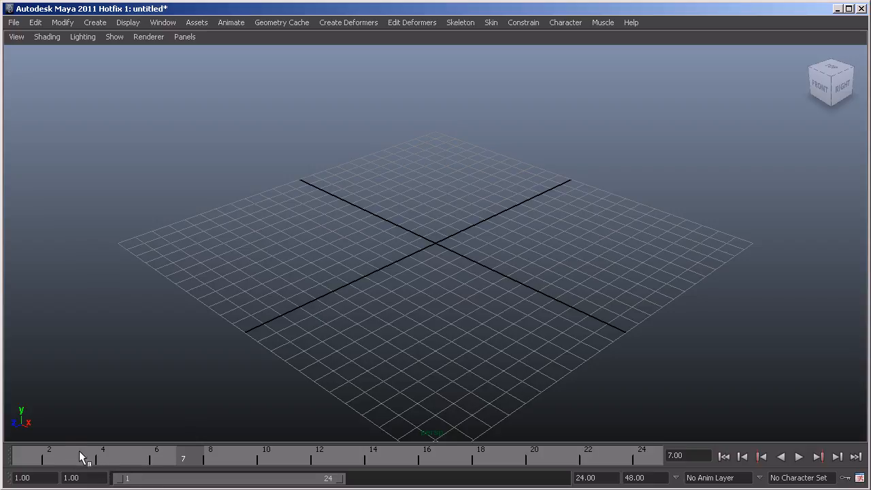
mouse_move(238, 459)
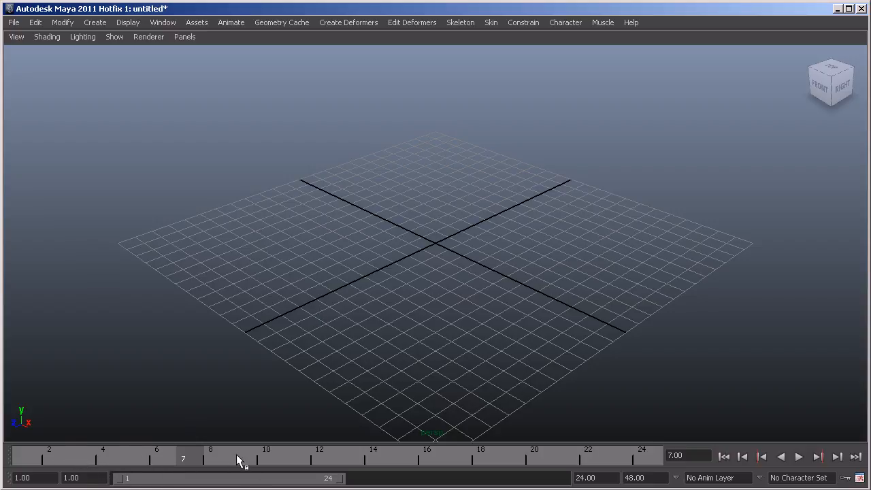
mouse_move(408, 407)
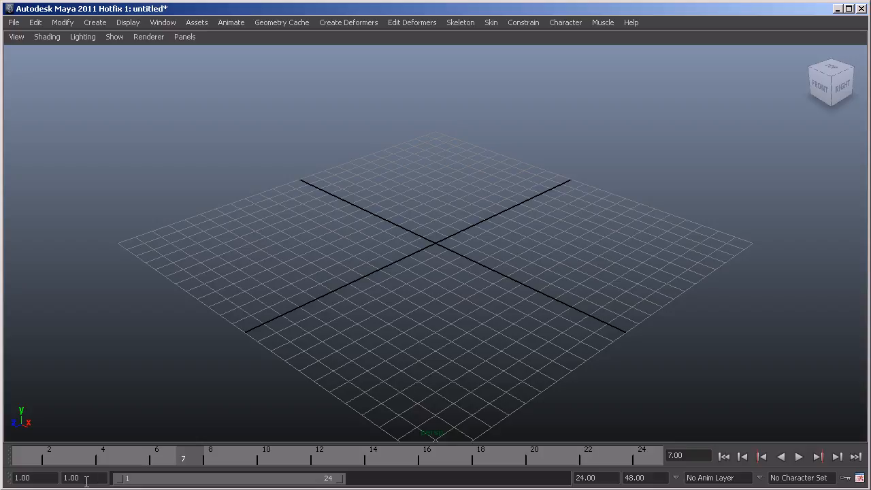
Click the playback start field on the Range Slider to bring the time back to frame 1
click(595, 477)
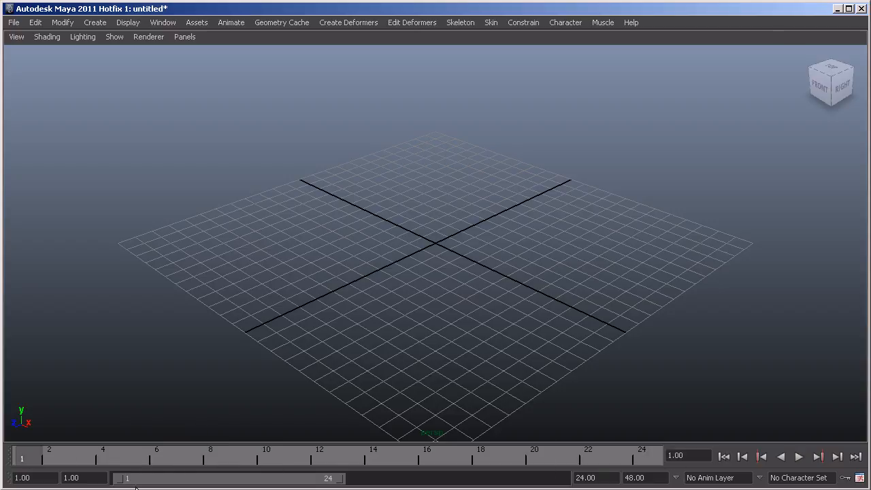
mouse_move(160, 480)
text(48)
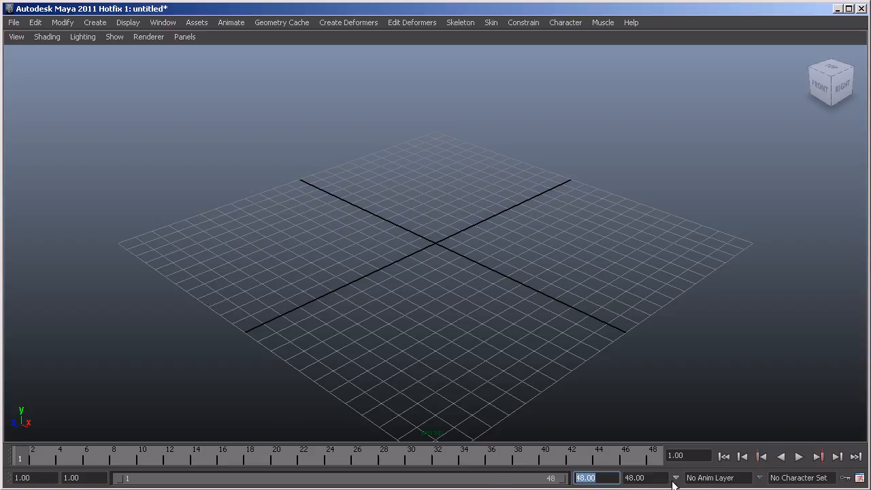
Enter 120 as the animation end frame, keeping playback at 34–77
text(120)
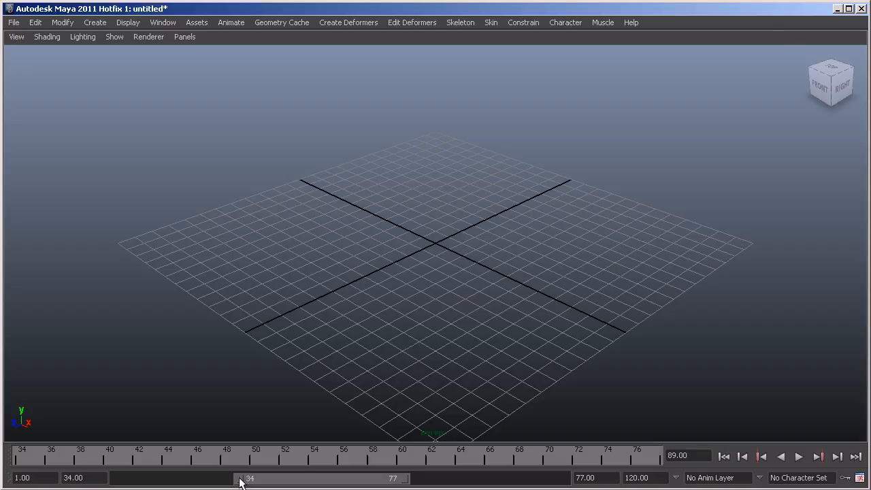
mouse_move(721, 483)
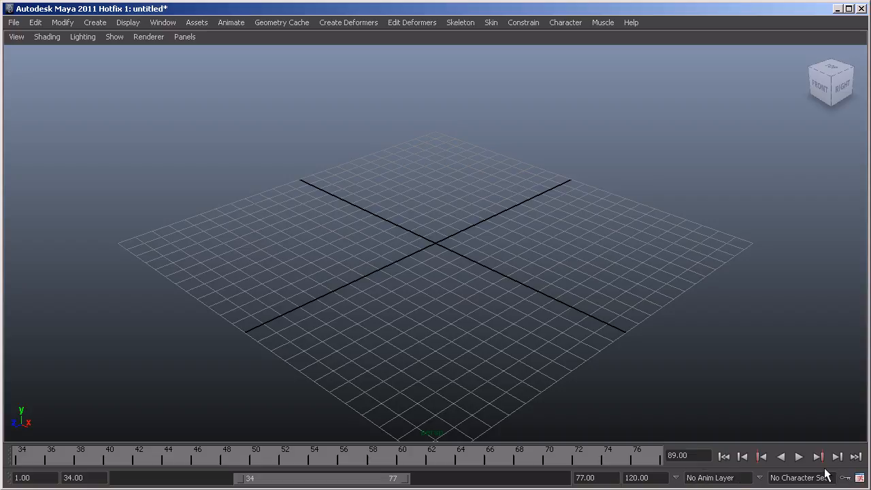
Open Preferences on the Time Slider page via the Animation Preferences button
click(859, 477)
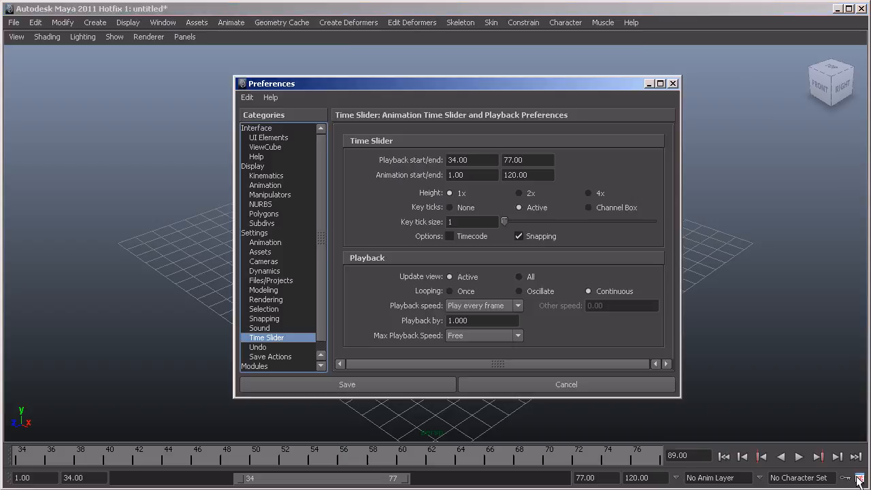
mouse_move(298, 120)
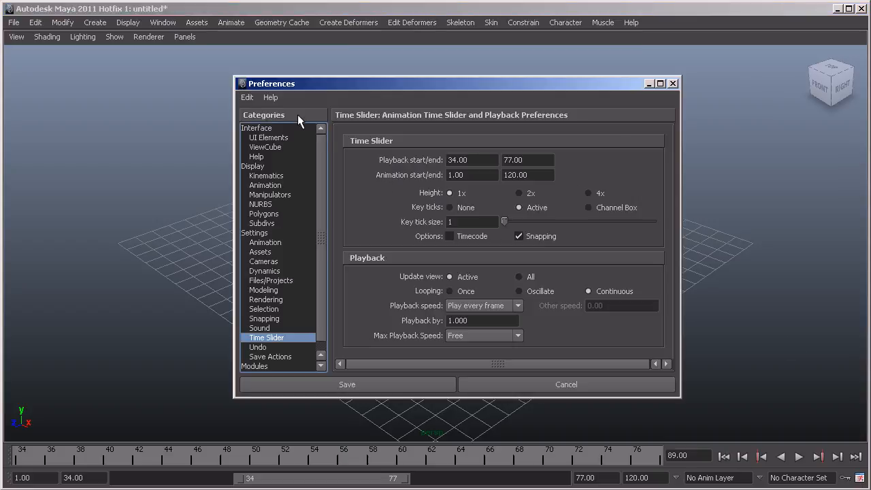
mouse_move(391, 94)
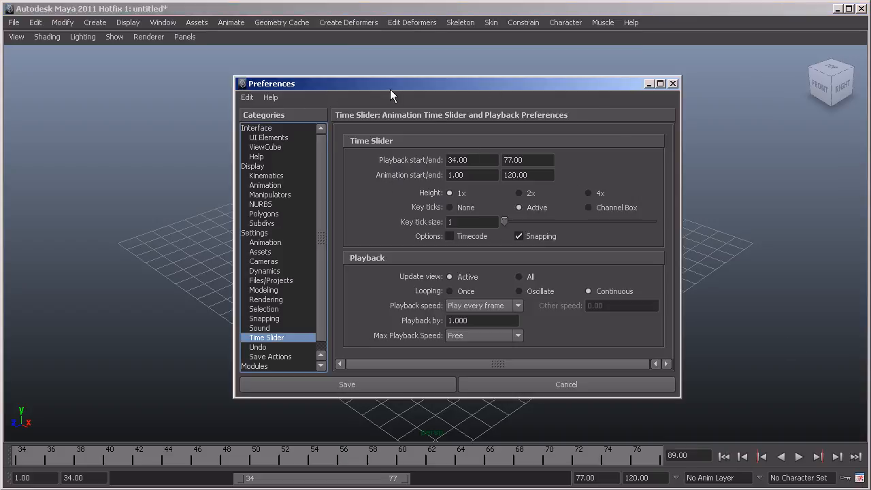
mouse_move(689, 395)
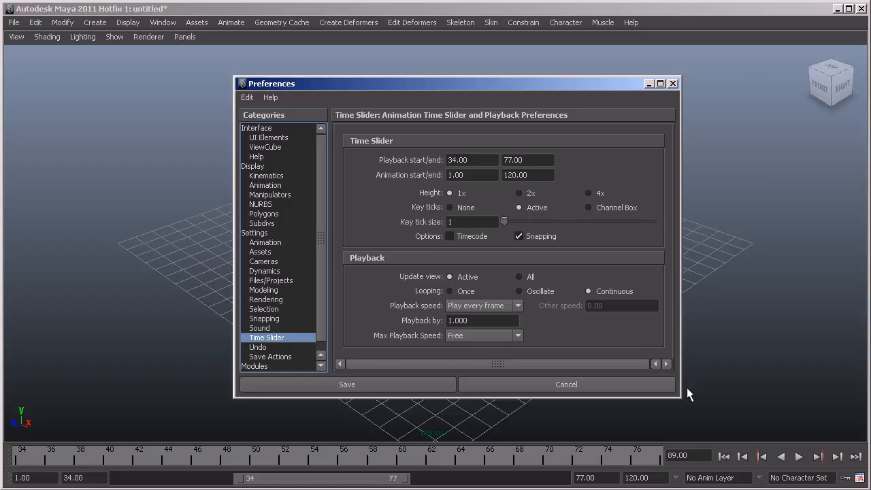